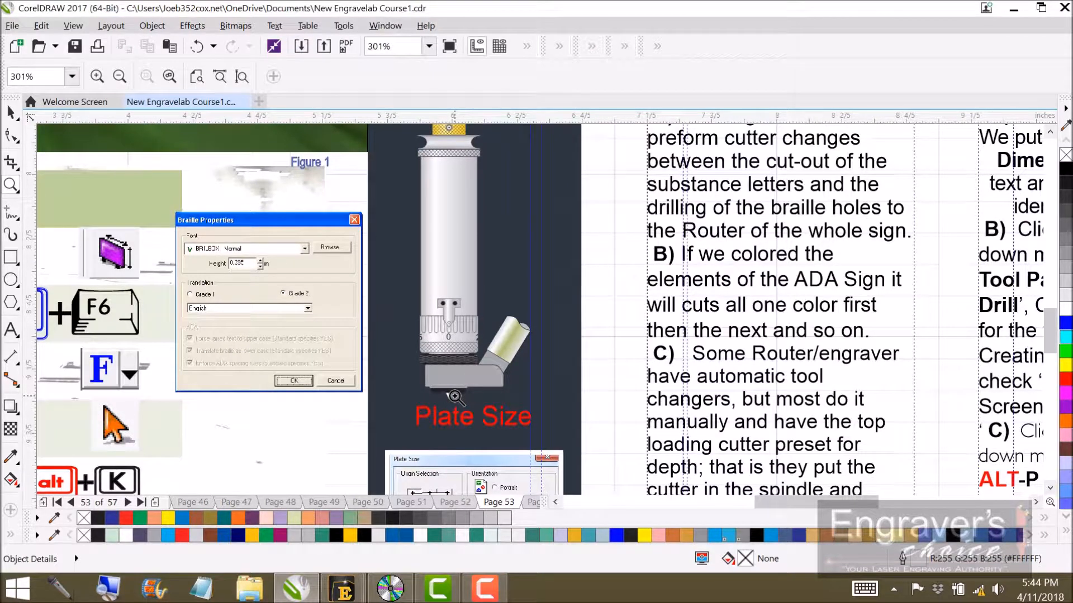
mouse_move(441, 352)
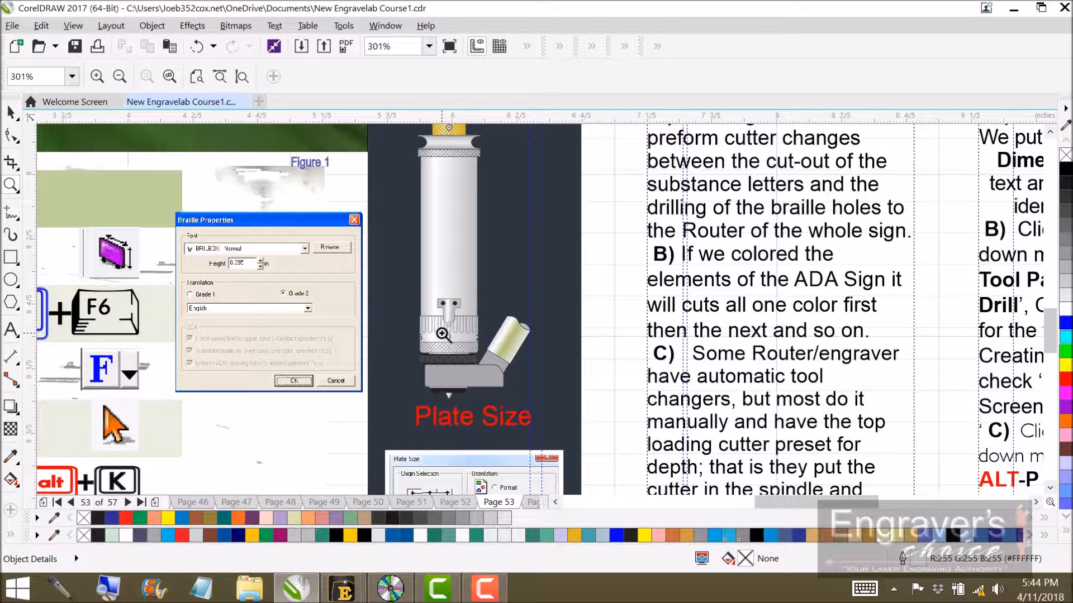
mouse_move(468, 434)
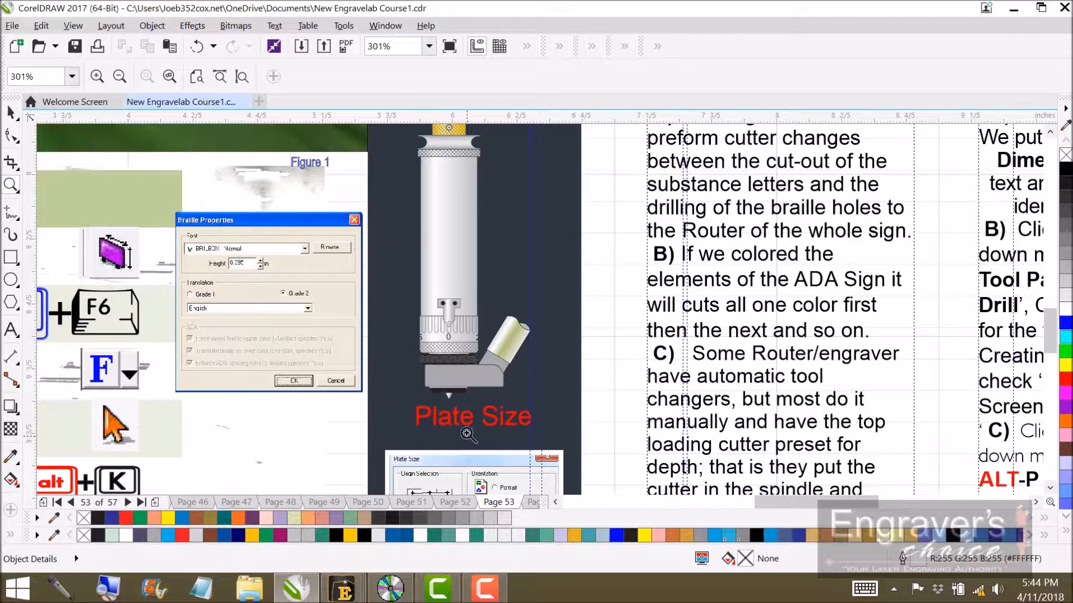
mouse_move(445, 400)
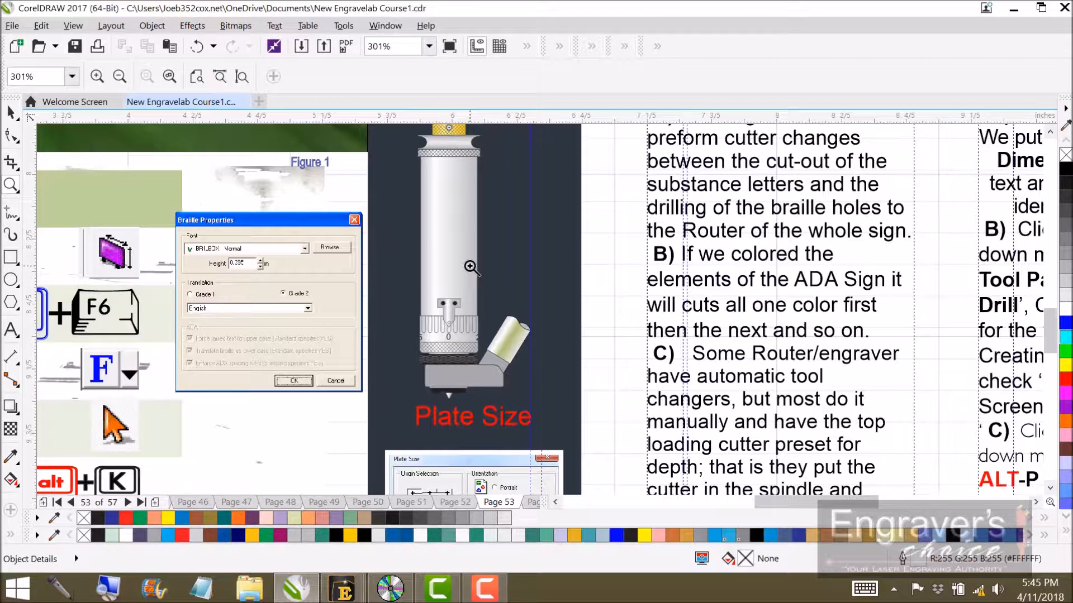
mouse_move(464, 318)
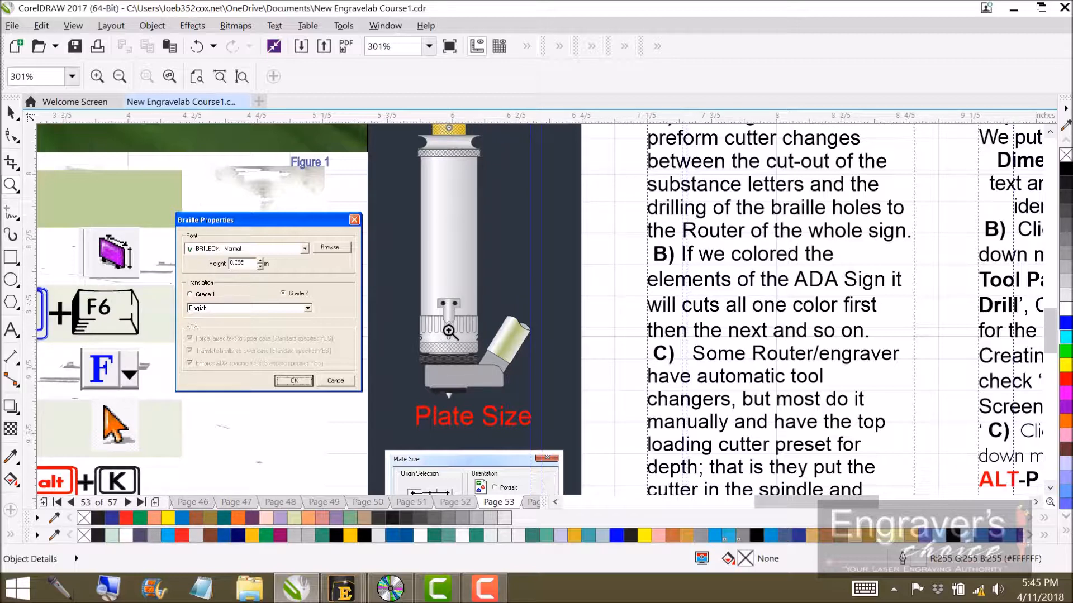
mouse_move(450, 339)
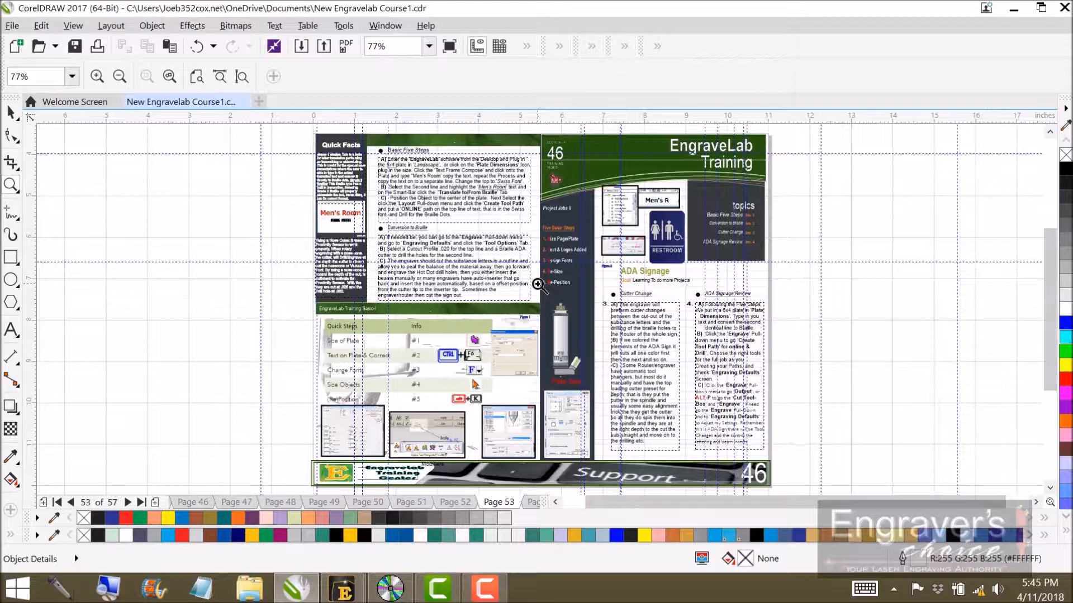
mouse_move(602, 312)
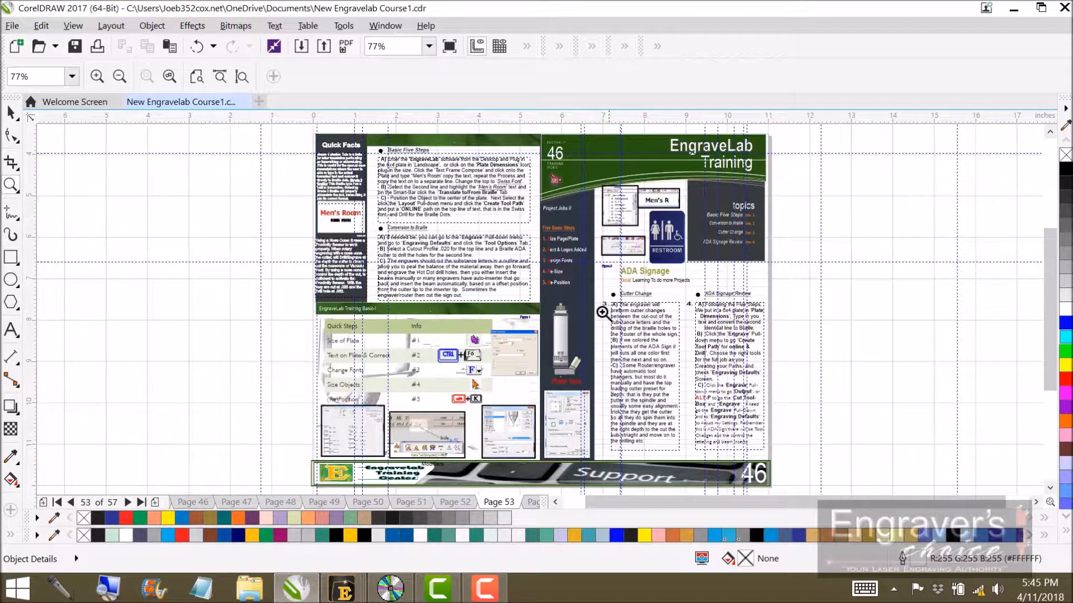
mouse_move(490, 310)
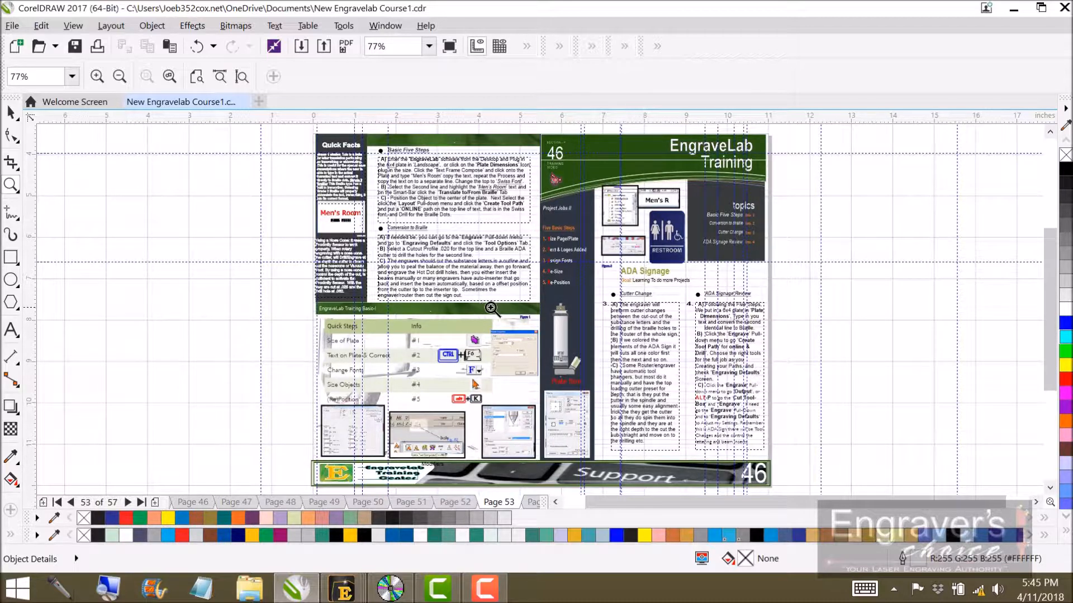
mouse_move(507, 313)
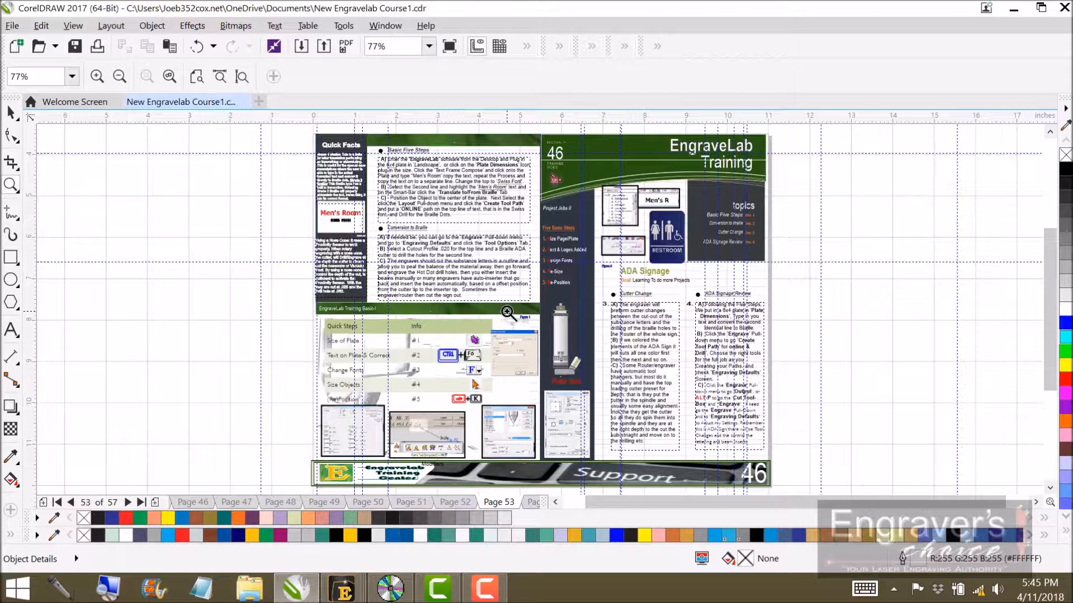
mouse_move(444, 311)
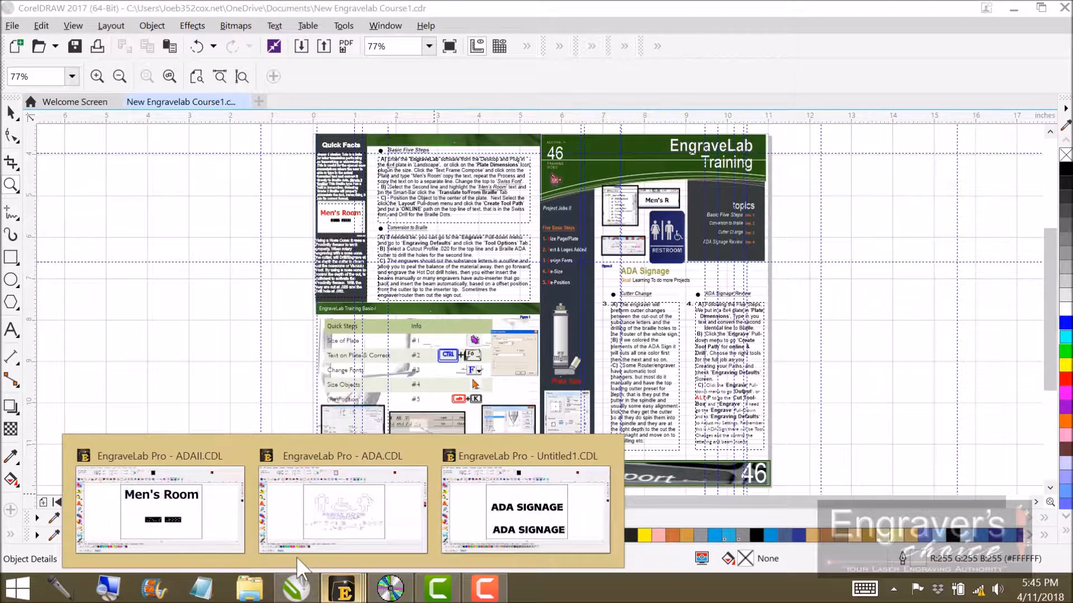
Switch to EngraveLab Pro showing the ADAII Men's Room sign document
click(160, 510)
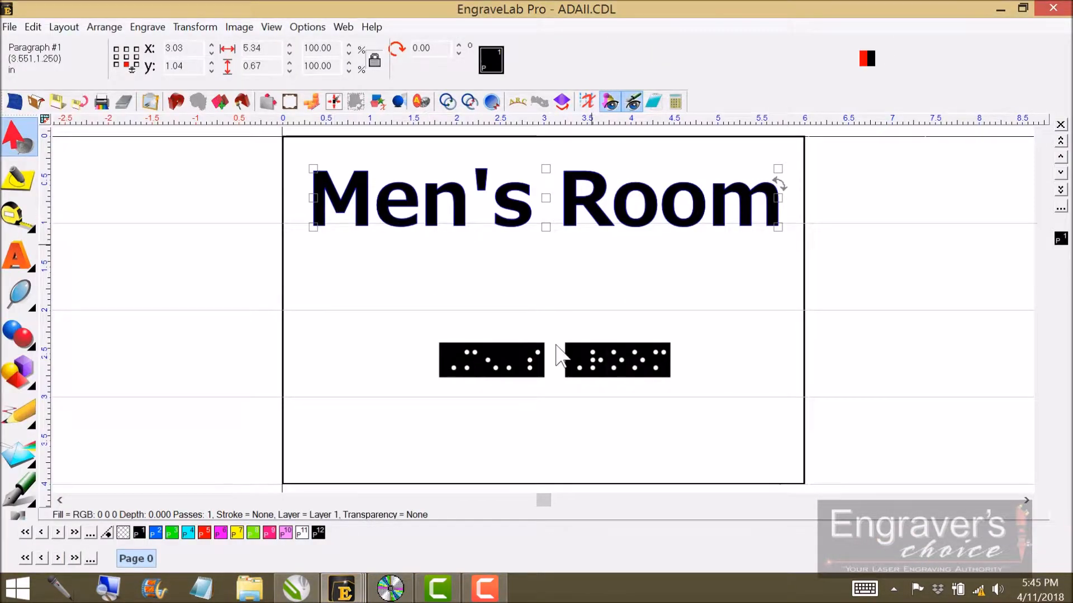
mouse_move(697, 380)
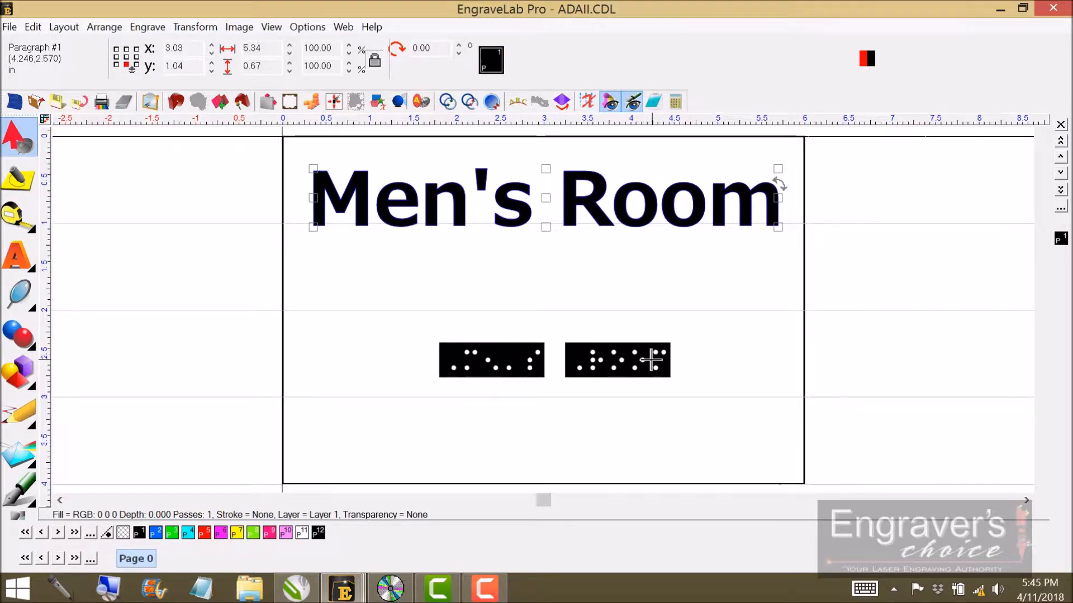
mouse_move(544, 362)
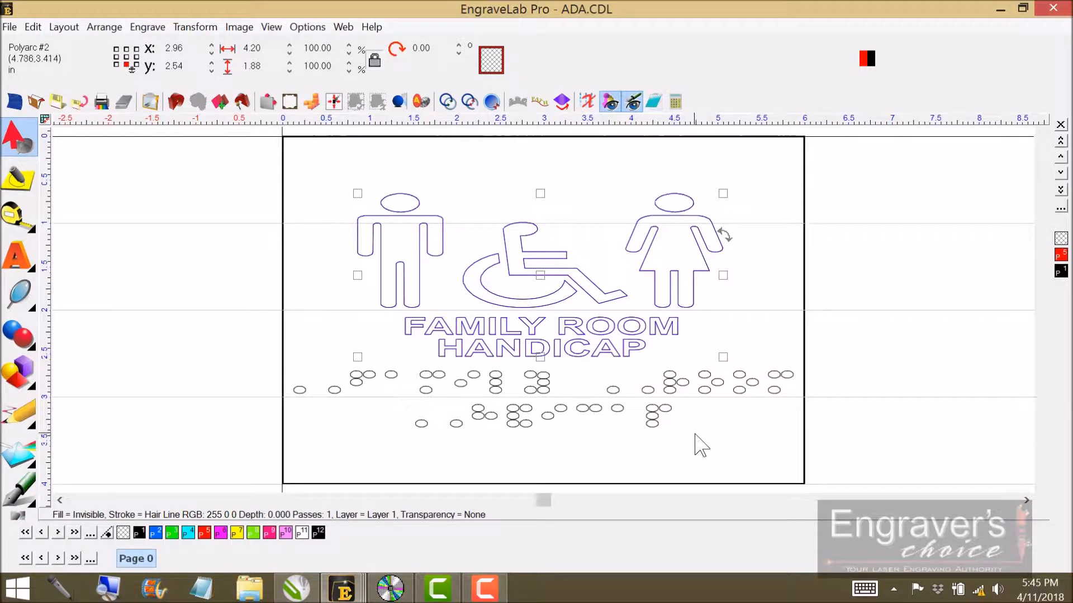
mouse_move(523, 465)
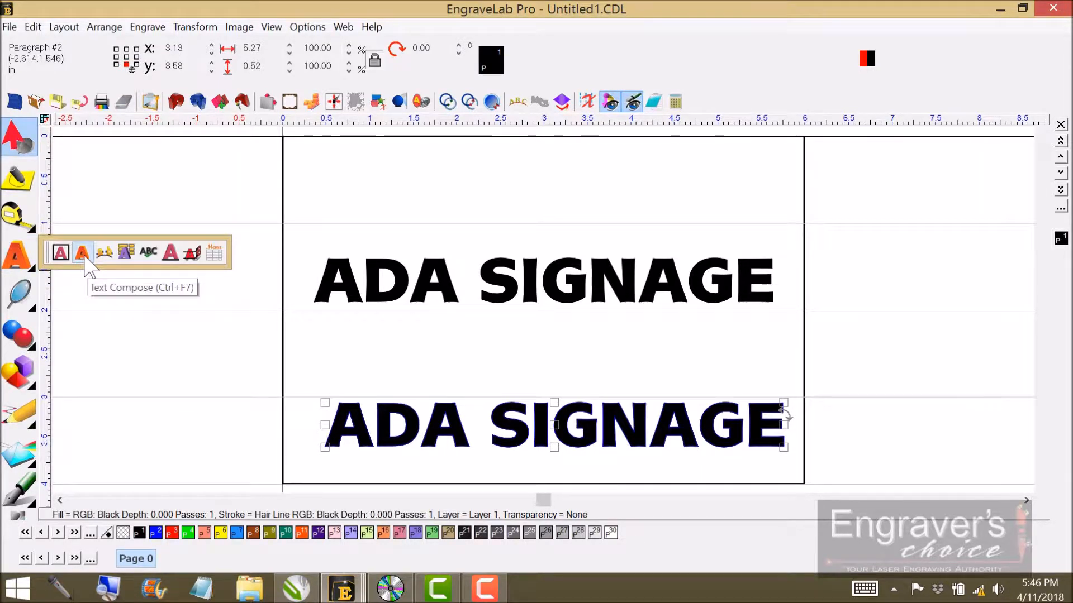
mouse_move(245, 386)
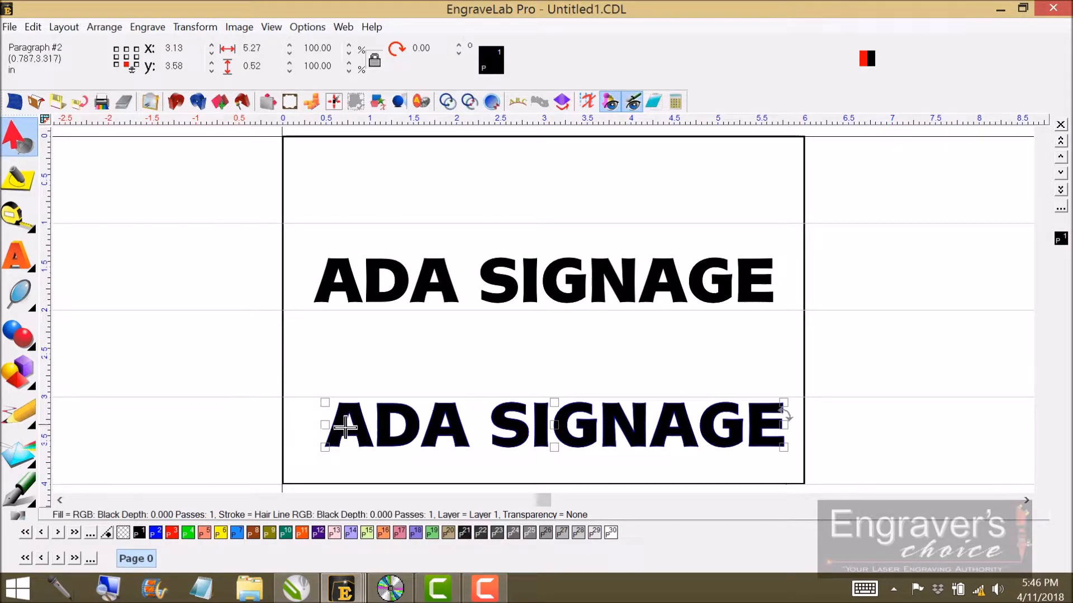
mouse_move(568, 75)
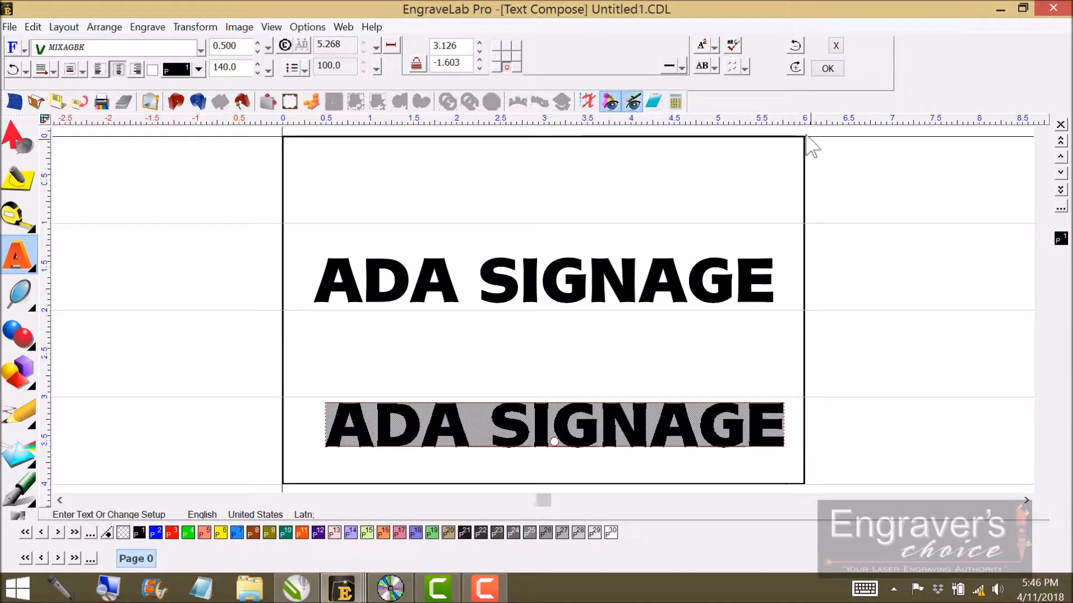
Translate the lower 'ADA SIGNAGE' line into a Grade 2 English Braille dot strip
click(732, 68)
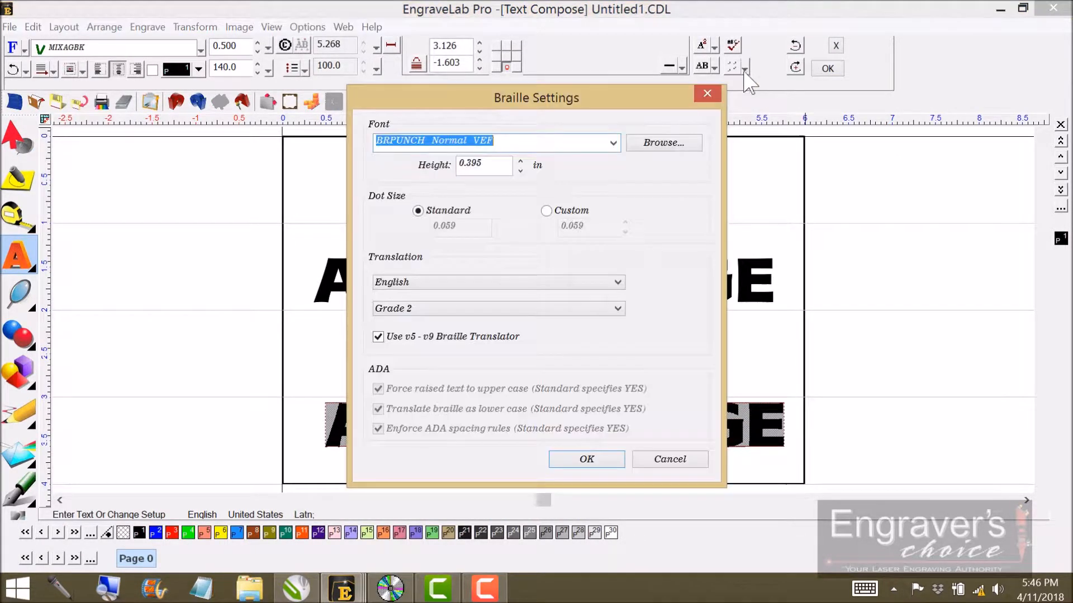
mouse_move(601, 143)
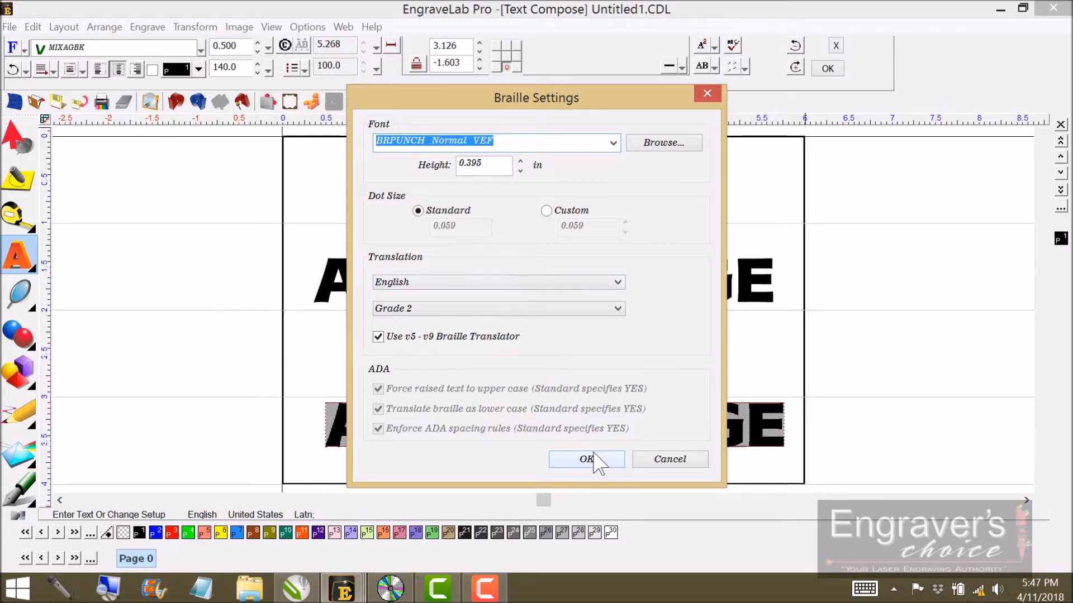
mouse_move(596, 465)
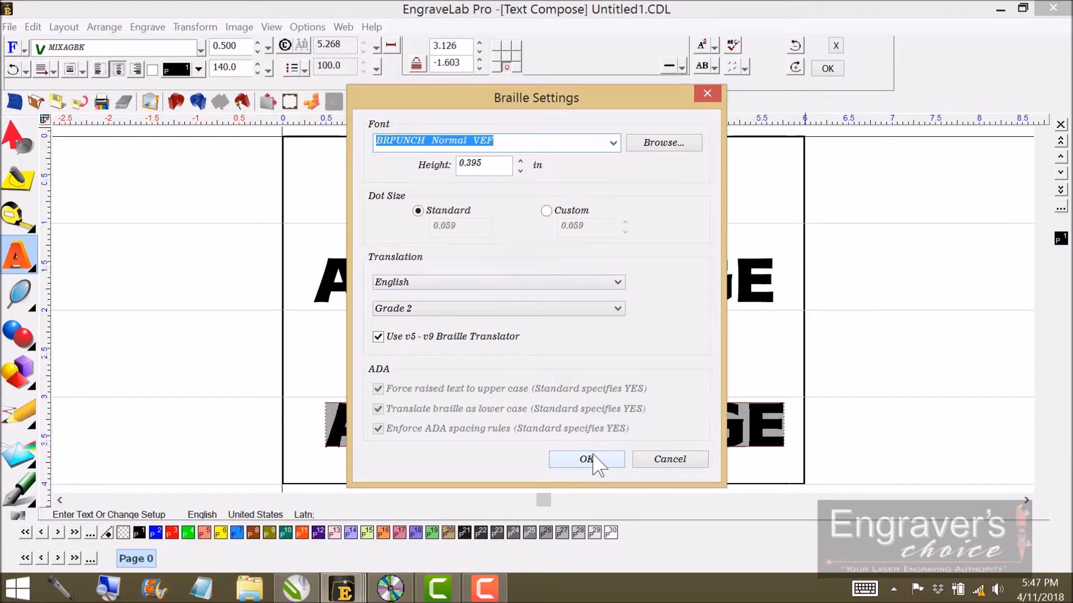
click(586, 459)
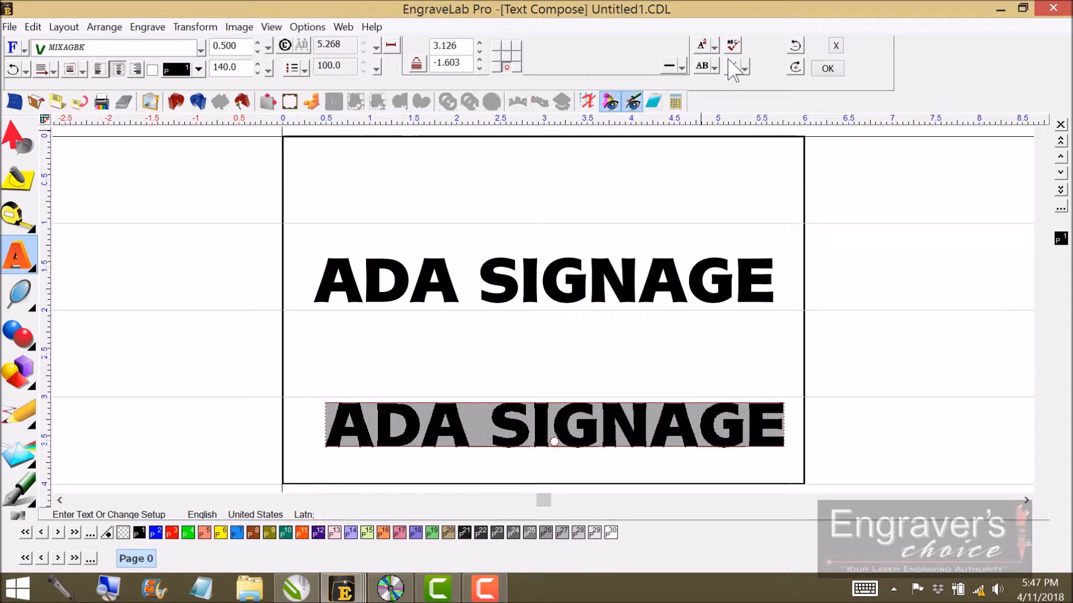
click(732, 68)
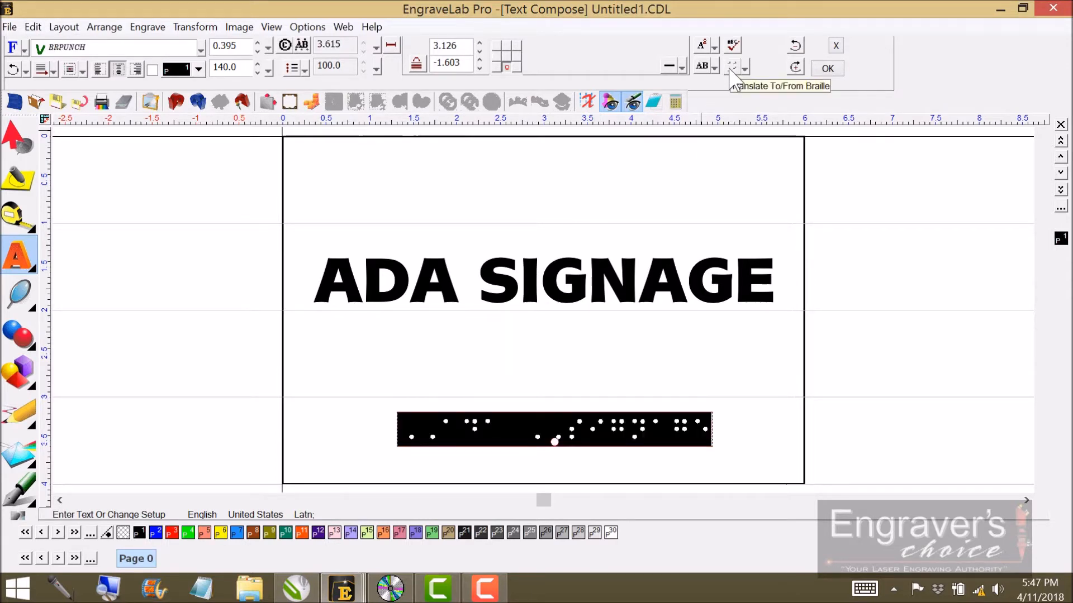